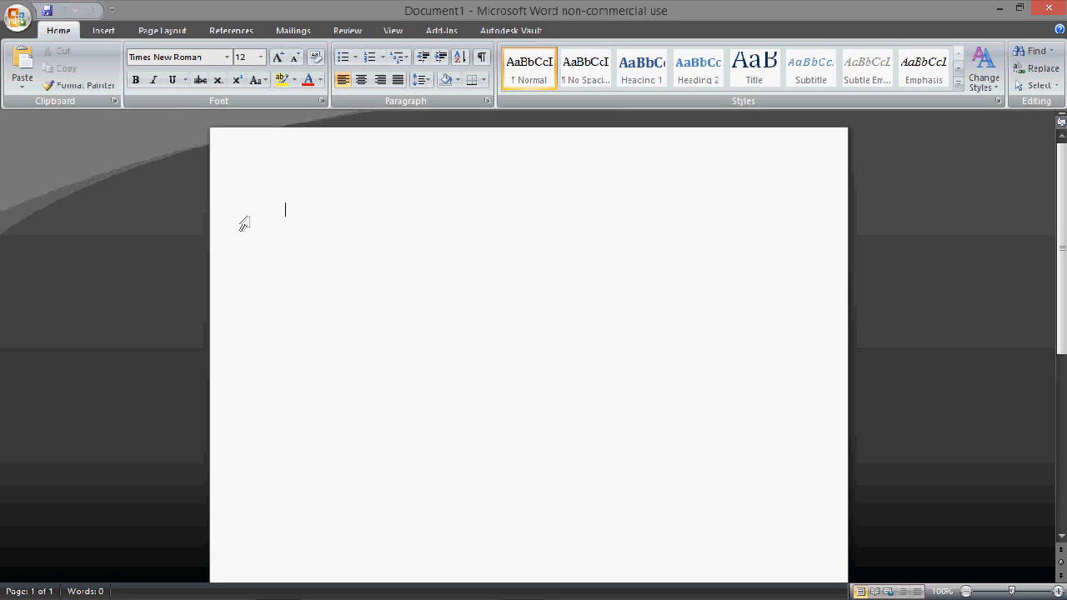
Keep Times New Roman as the font and place the cursor on the blank page
click(226, 56)
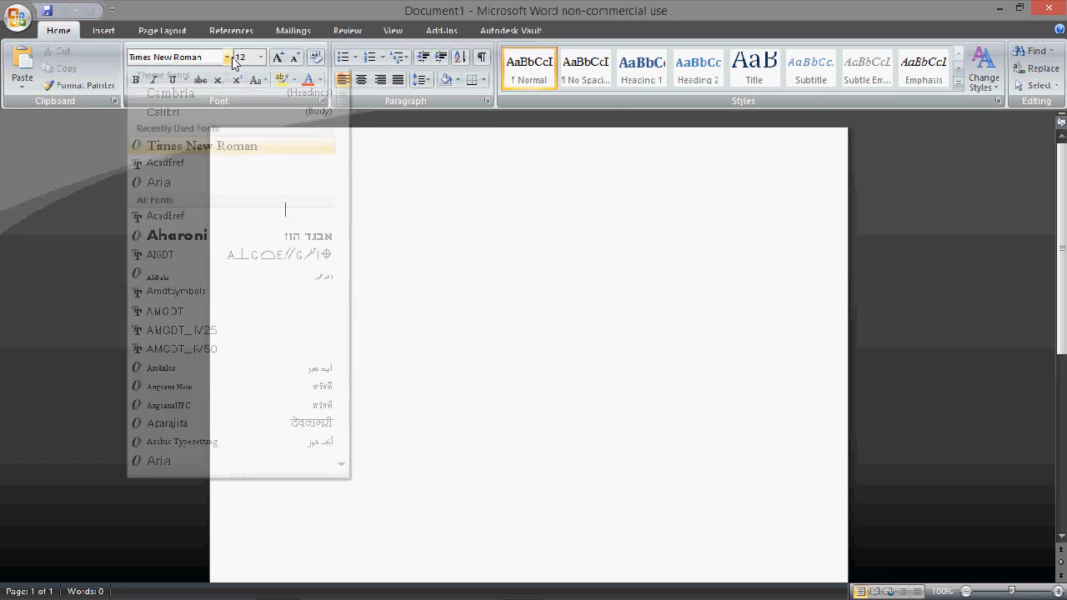
click(261, 57)
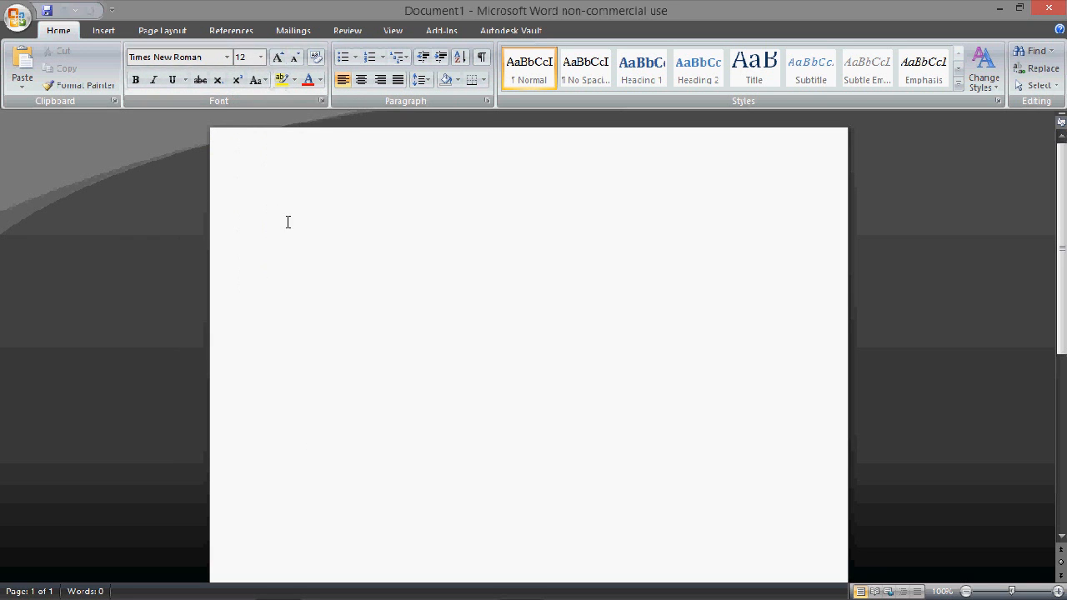
click(286, 209)
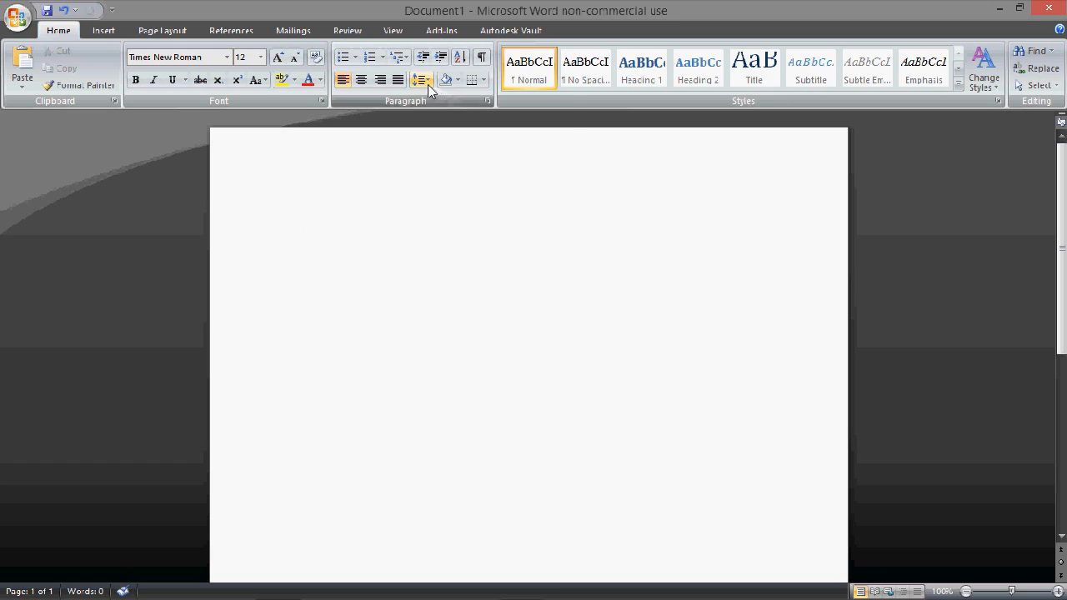
Set line spacing to 2.0 and remove the space after paragraphs
click(425, 79)
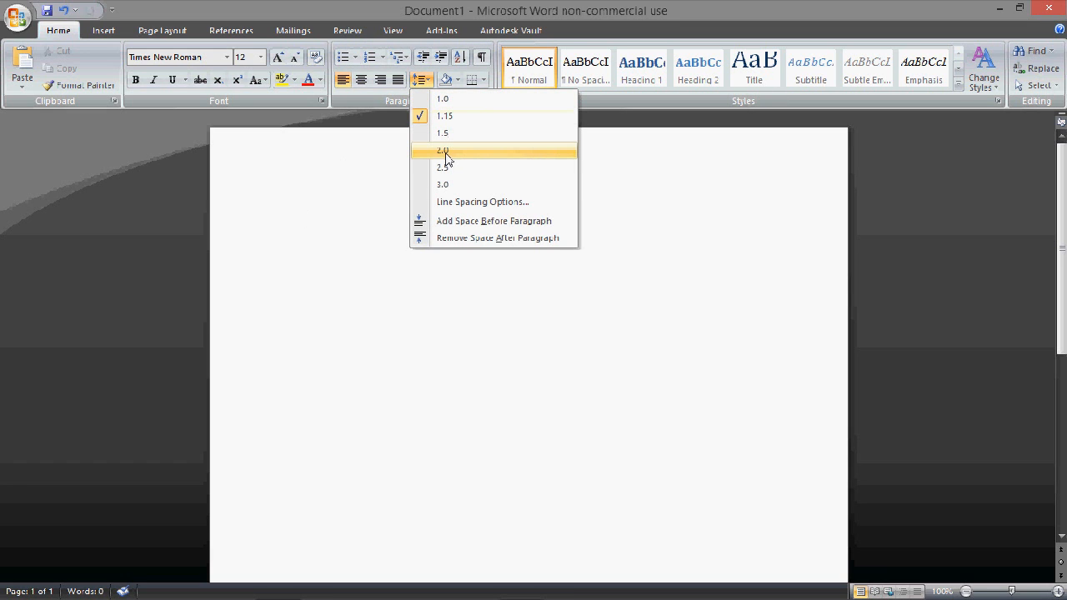
click(444, 151)
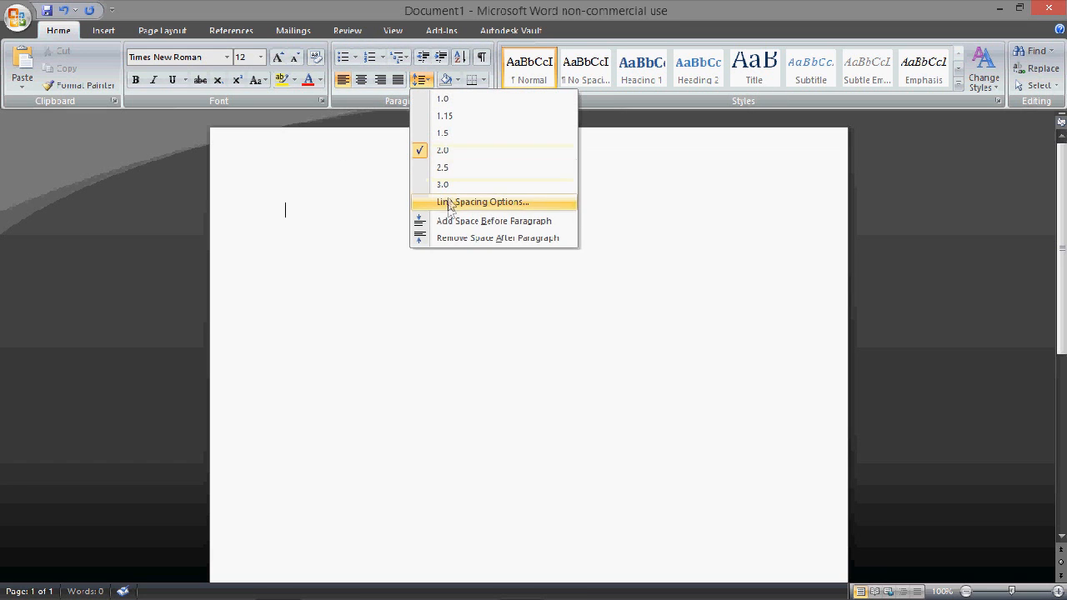
mouse_move(457, 245)
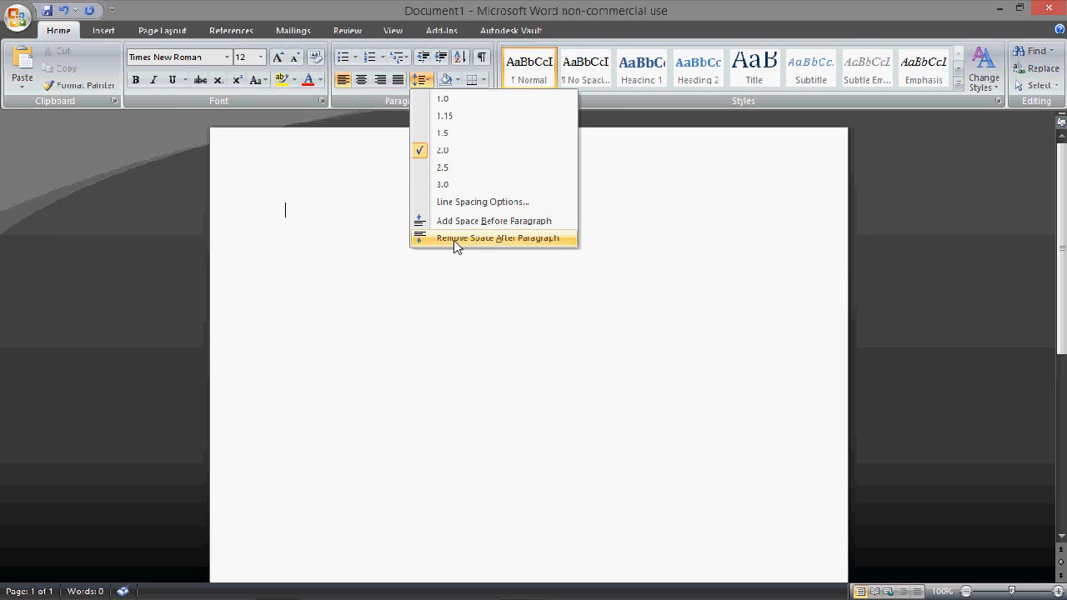
click(499, 238)
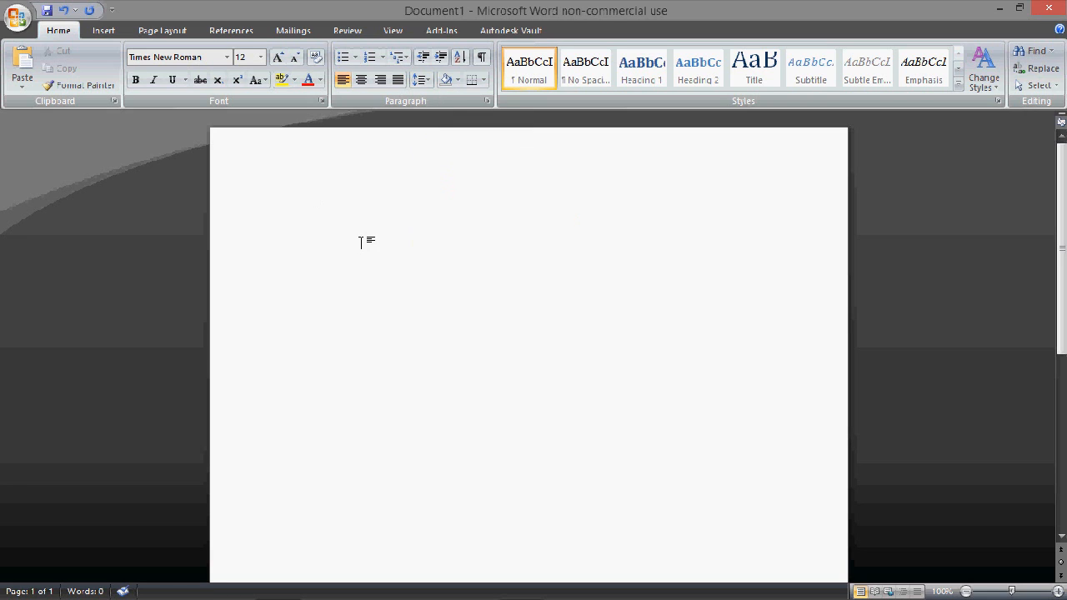
Type the heading lines 'Your Name', 'Professor', 'Class' and 'day month year'
text(Y)
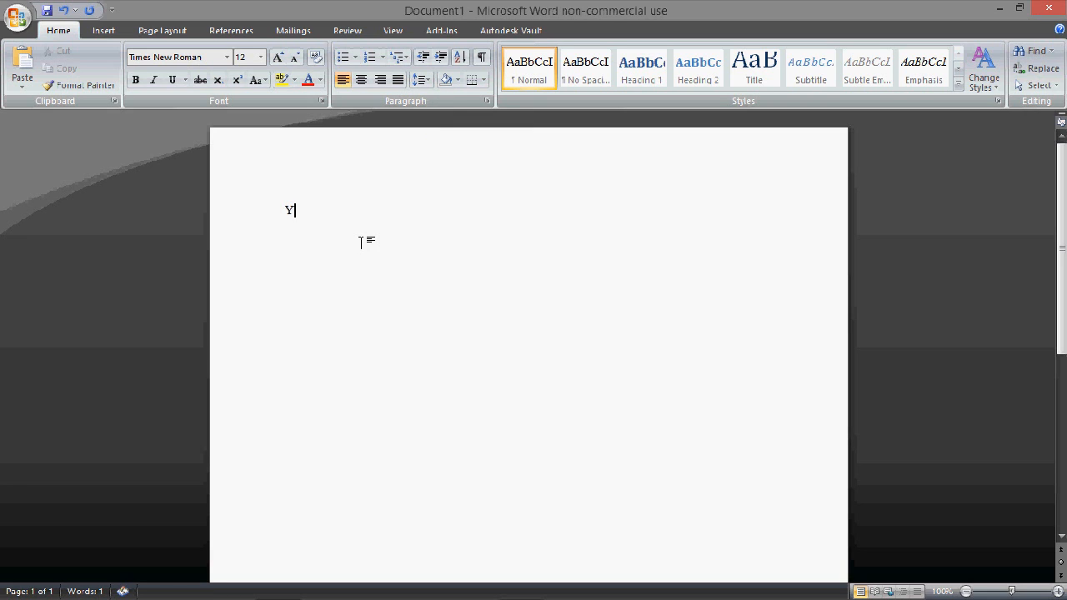
text(our N)
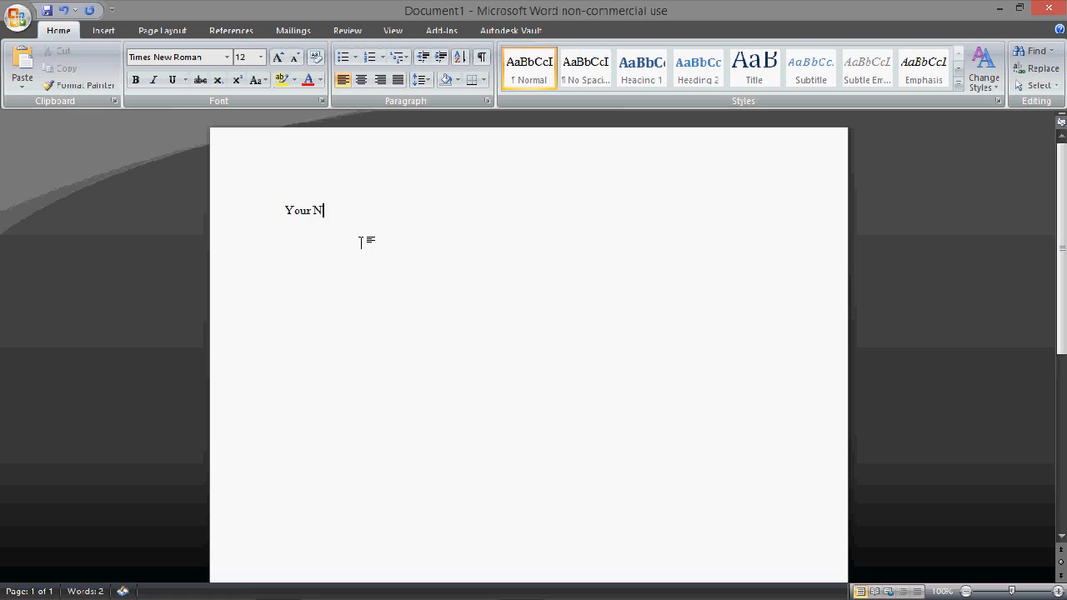
text(am)
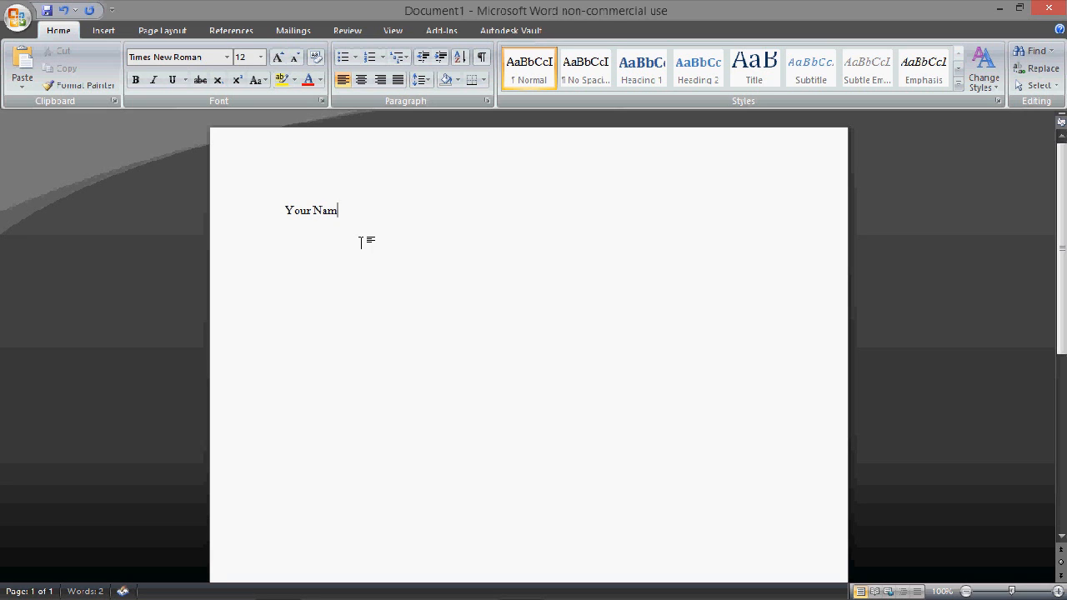
key(enter)
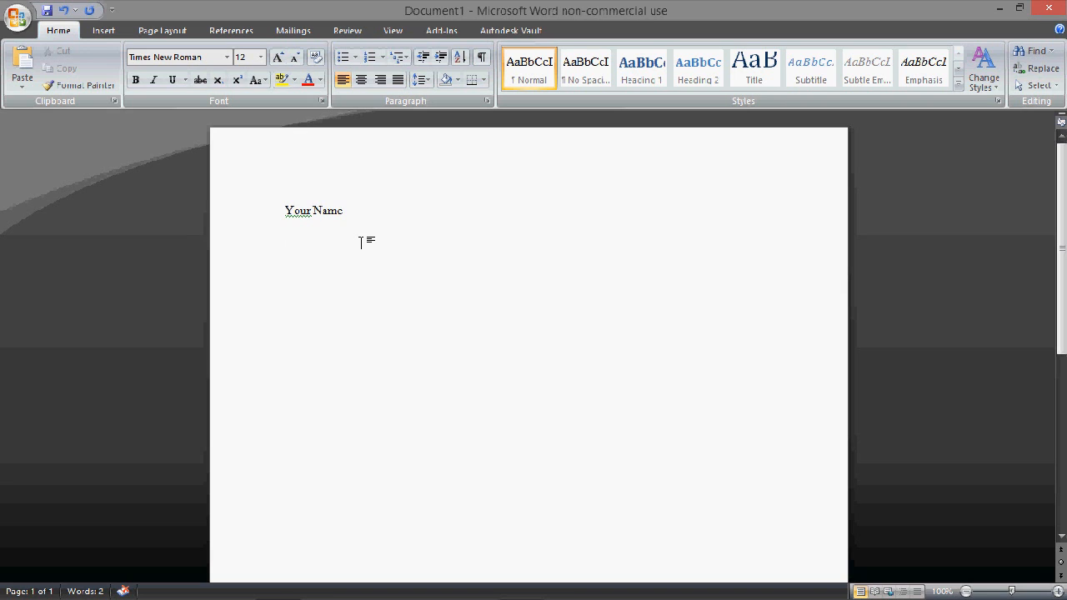
text(Pro)
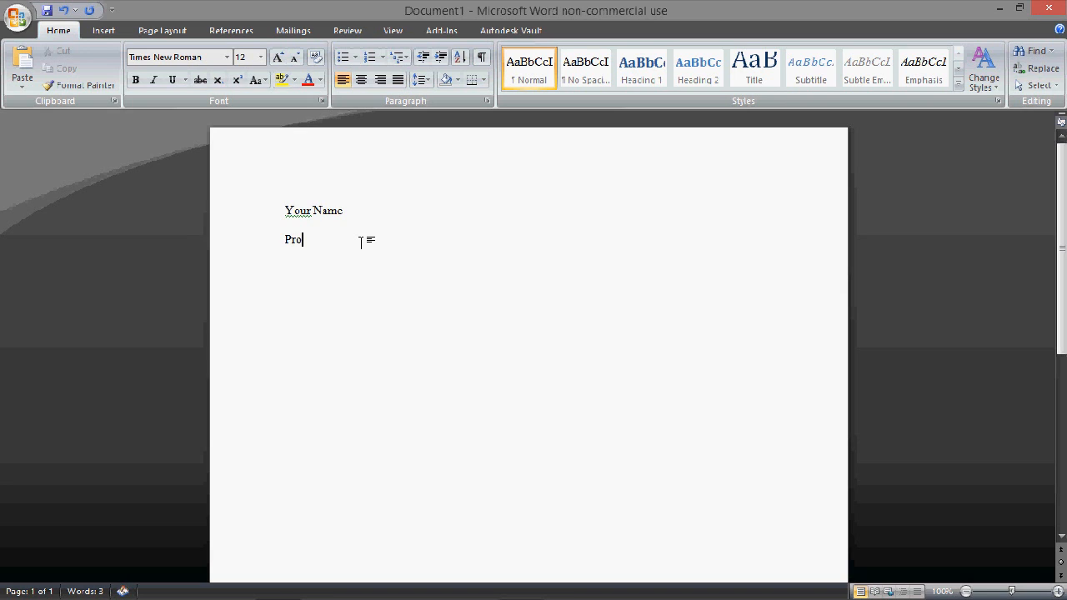
text(fessor)
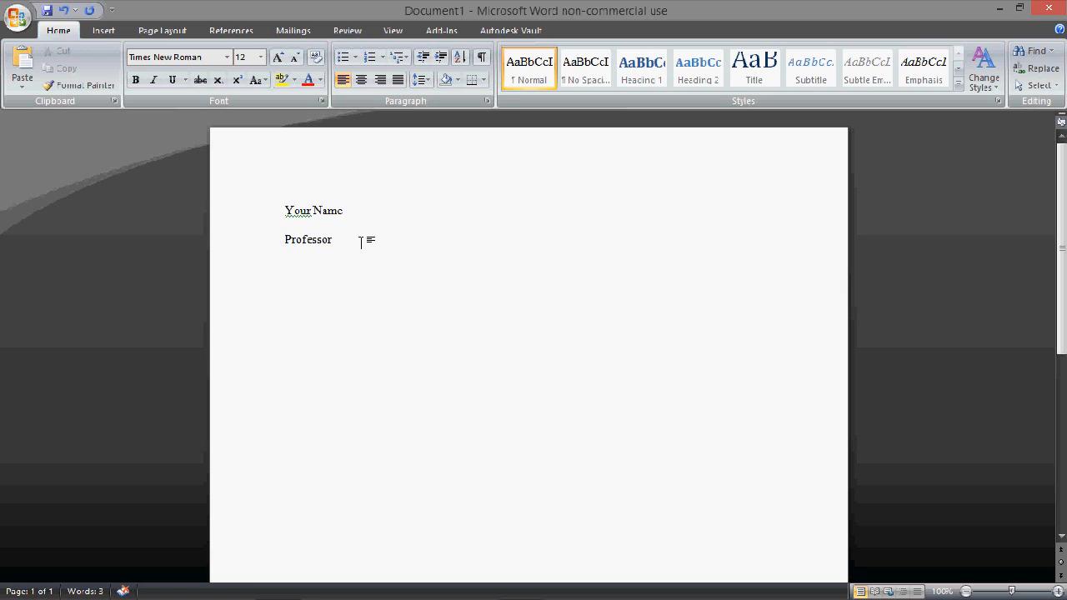
text(Class)
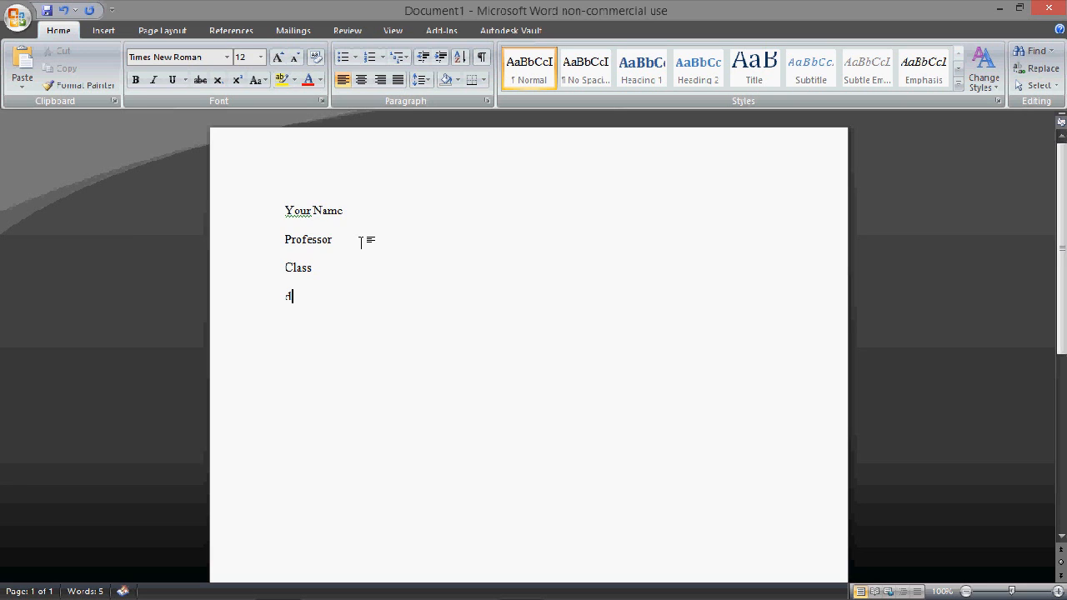
text(day)
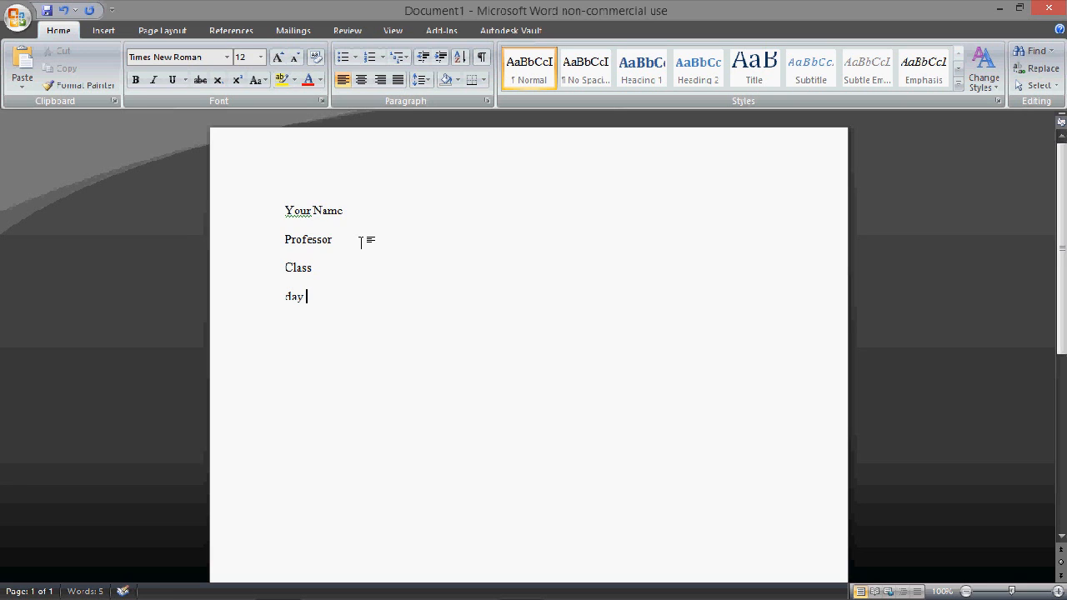
text(month)
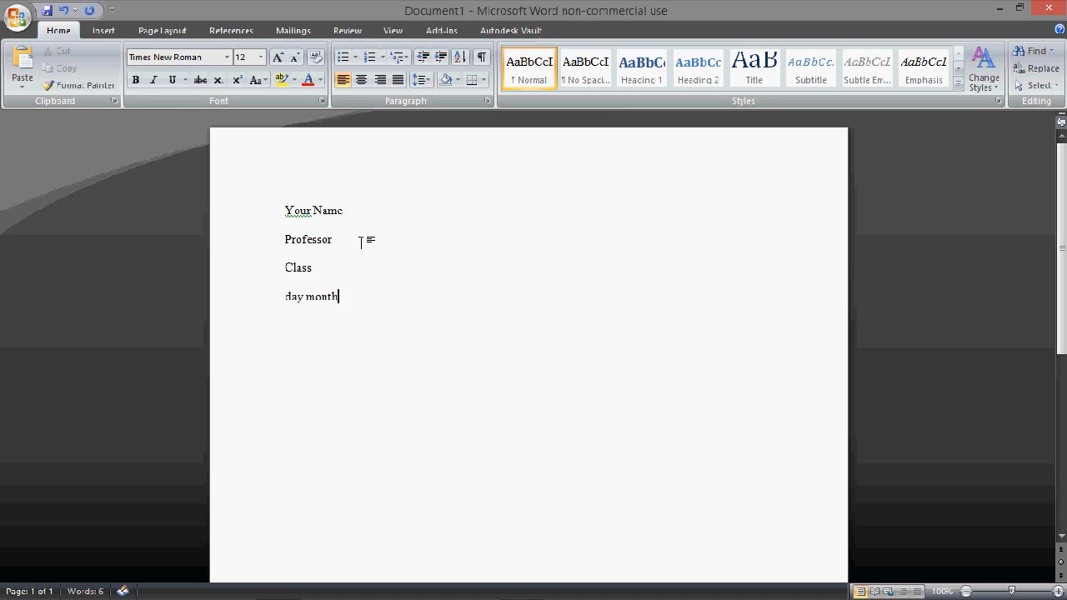
text(year)
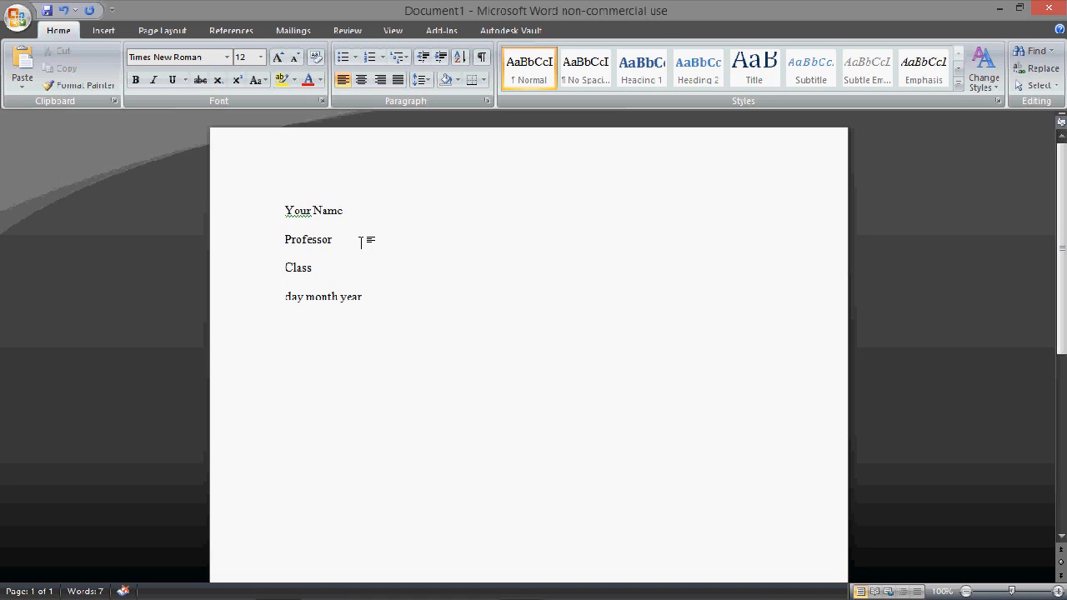
mouse_move(394, 190)
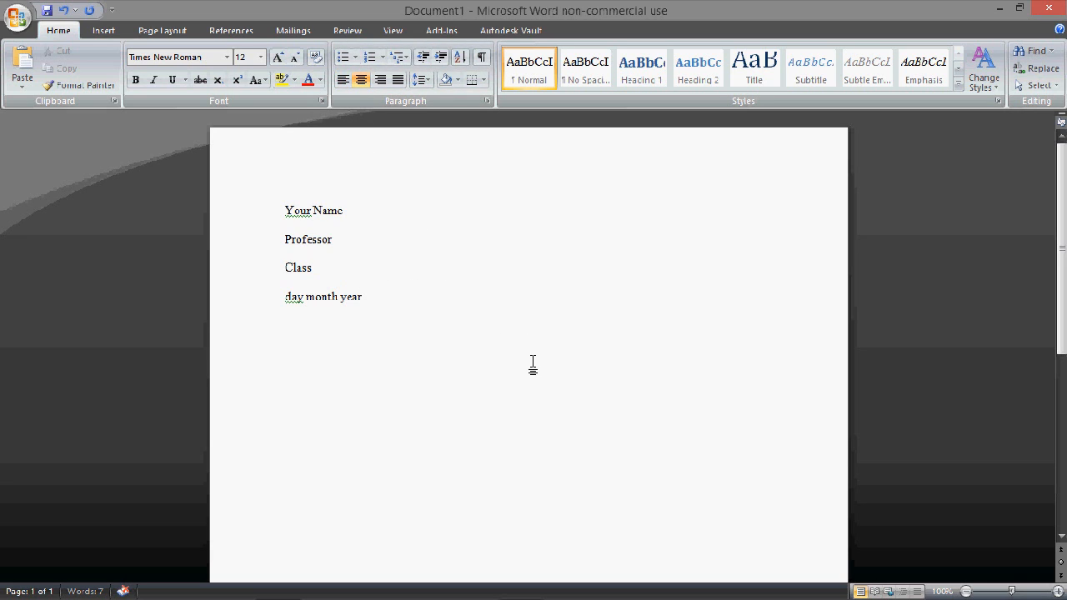
Type the centred title 'title', then start the indented body text with 'start'
text(titl)
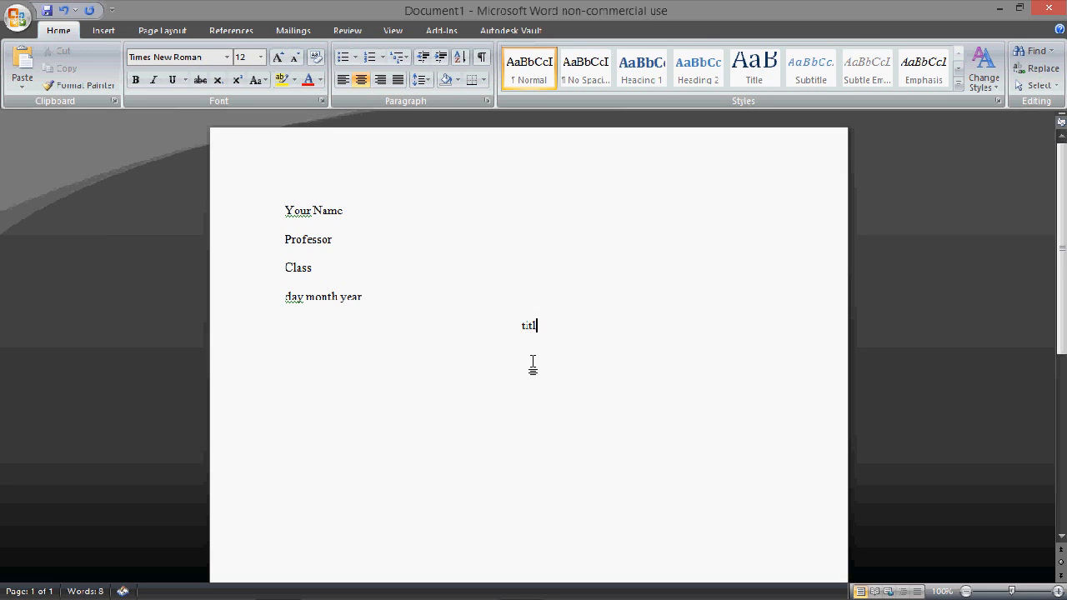
text(e)
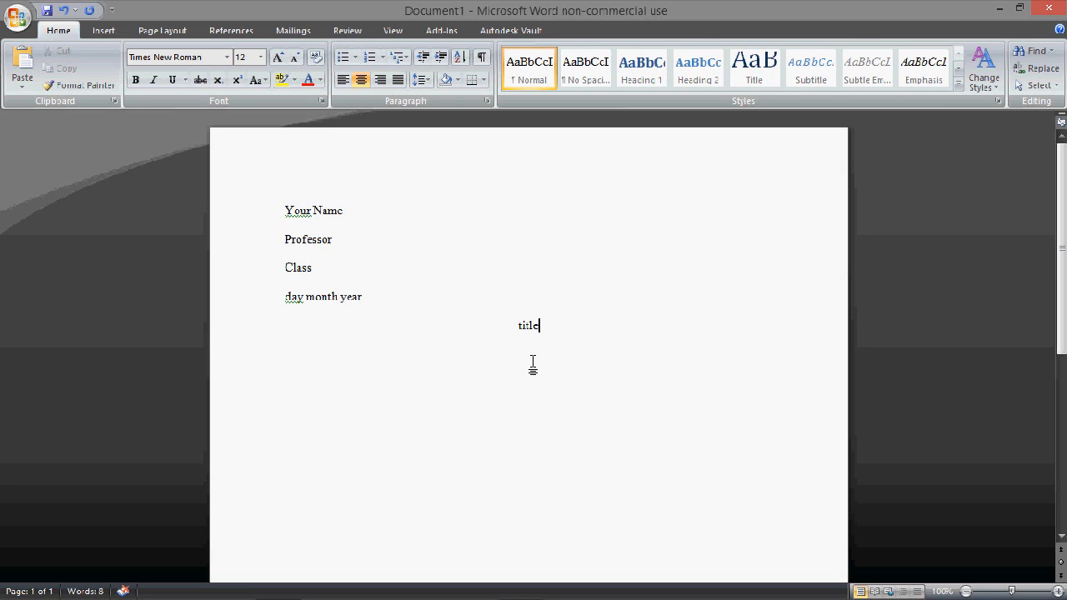
mouse_move(566, 335)
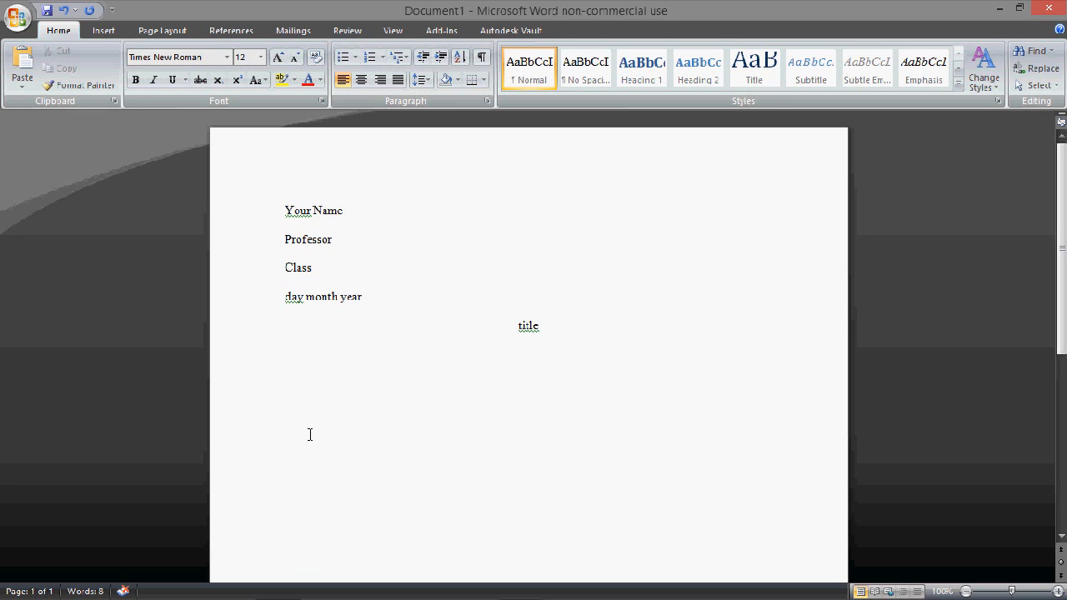
text(s)
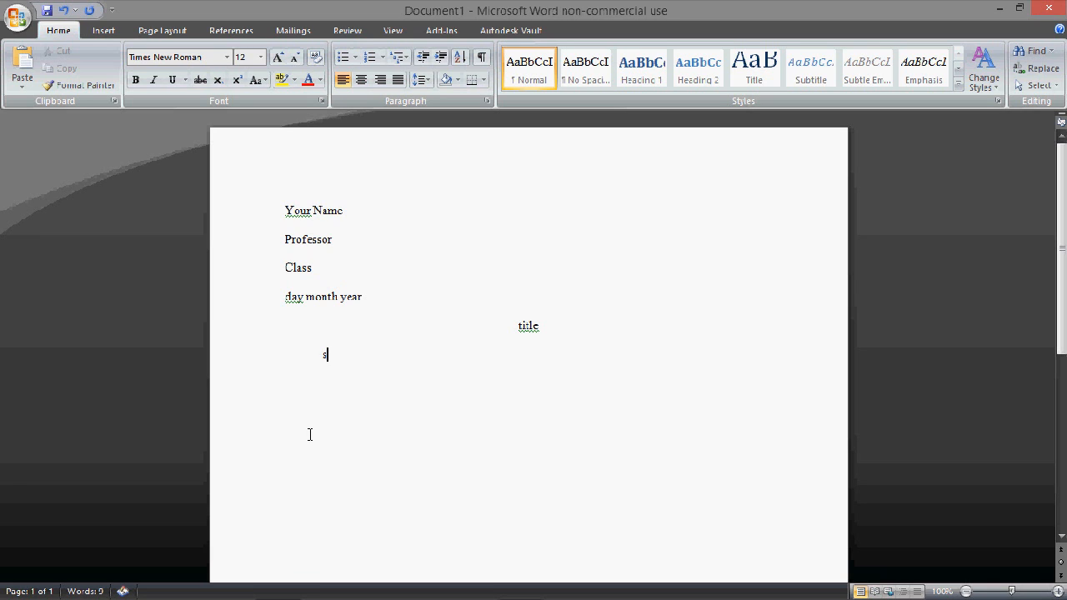
text(tart)
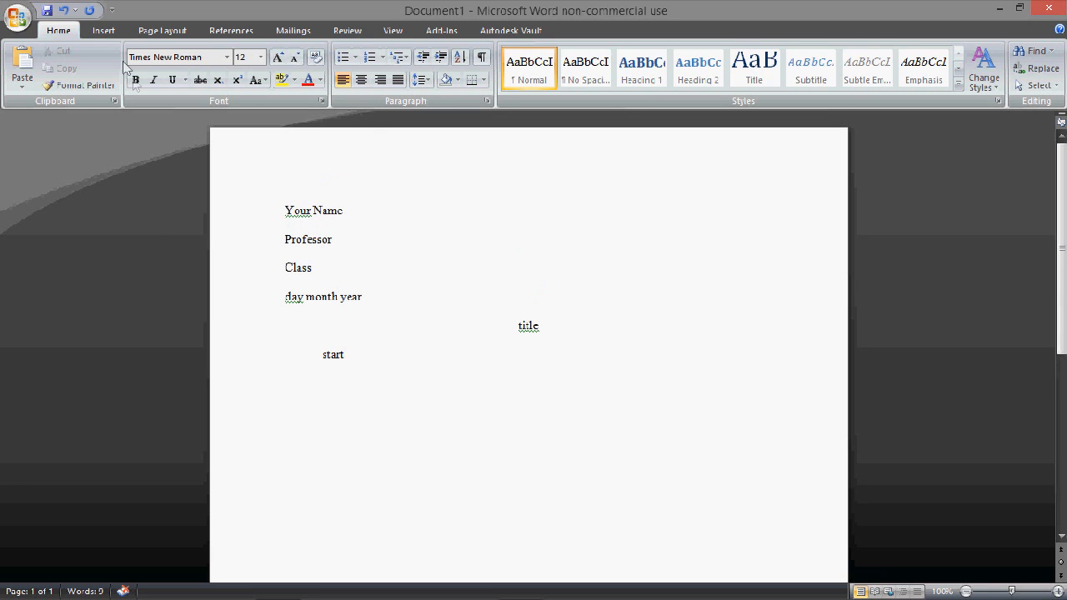
mouse_move(357, 356)
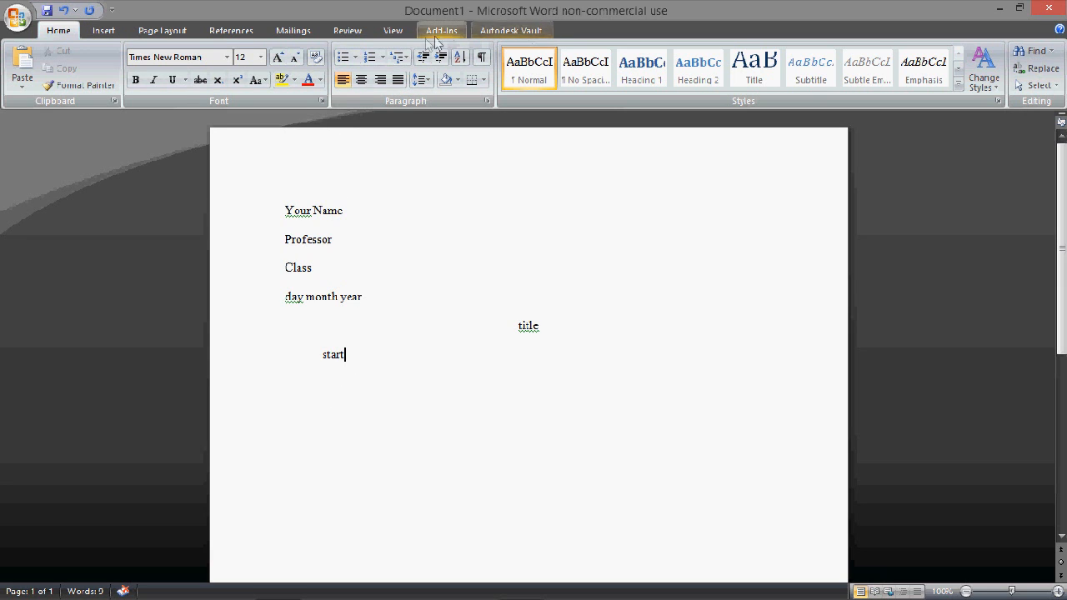
Insert a page break and type a centered 'Works Cited' heading on page two
click(104, 30)
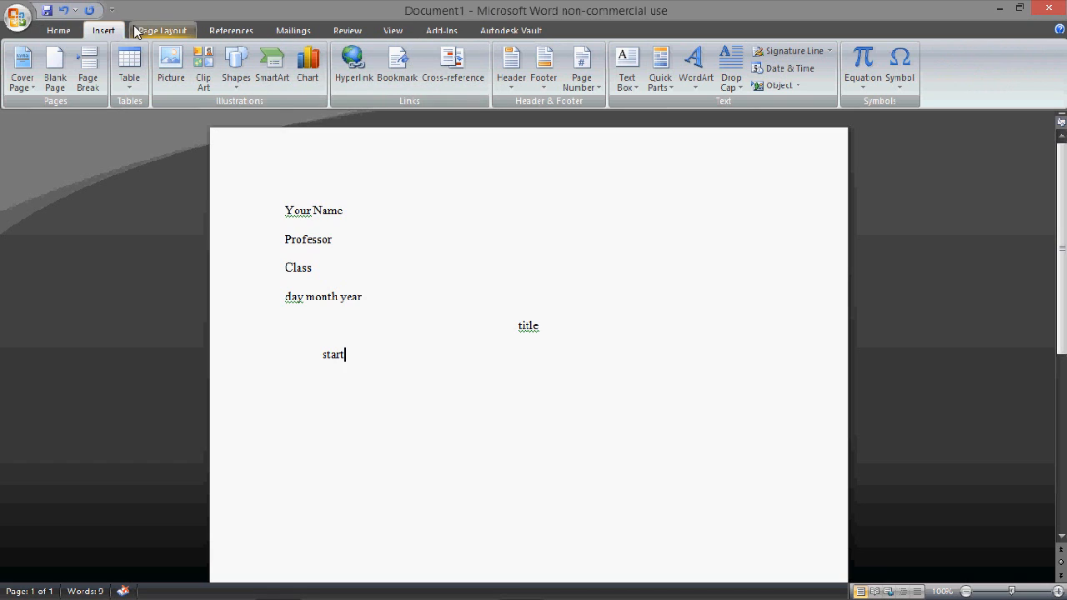
mouse_move(82, 82)
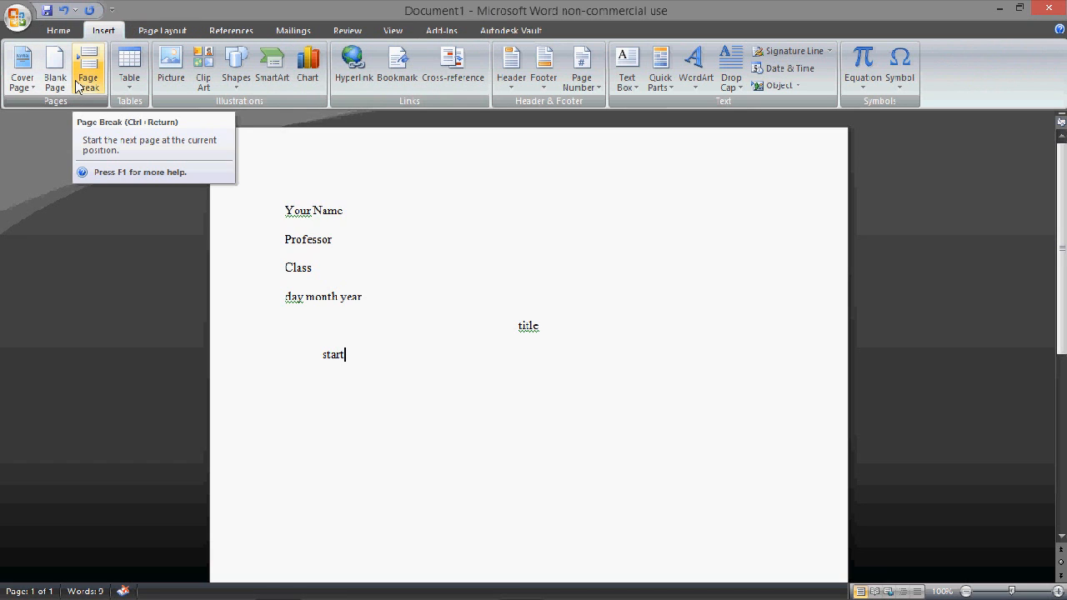
click(87, 67)
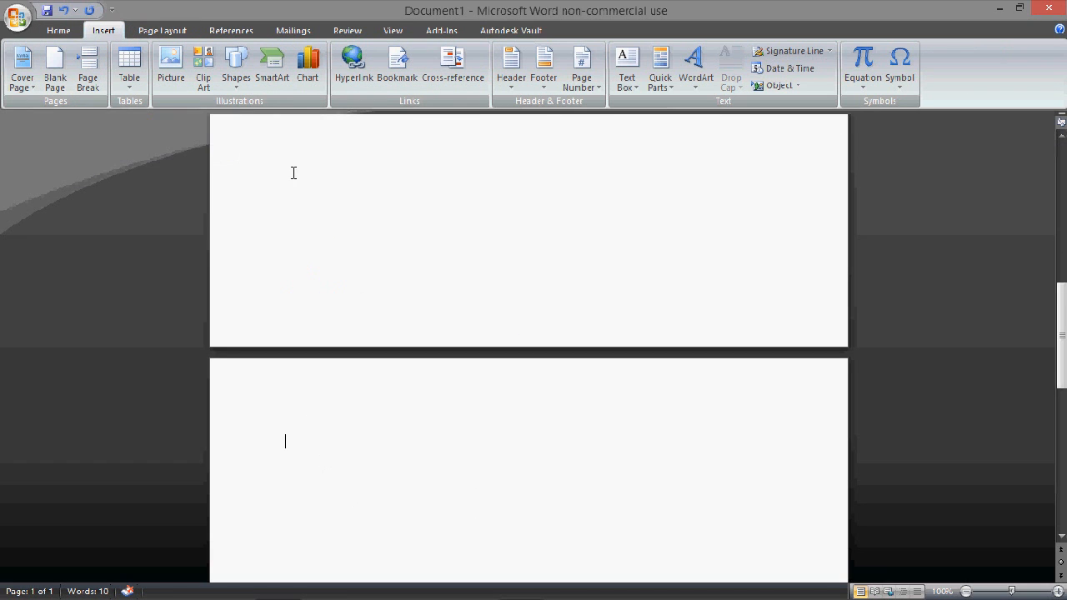
click(58, 28)
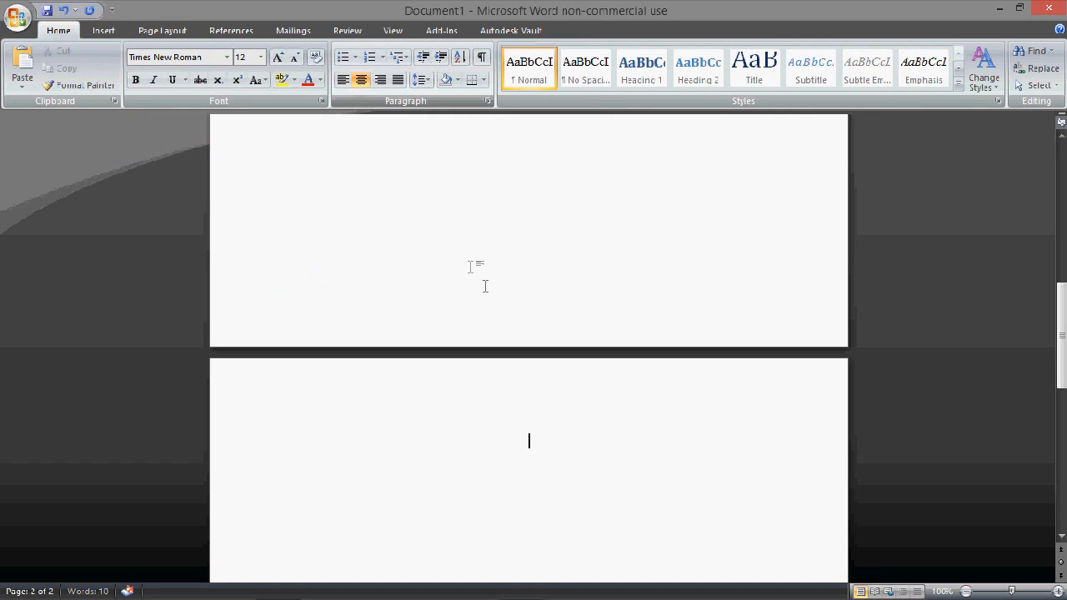
text(Wo)
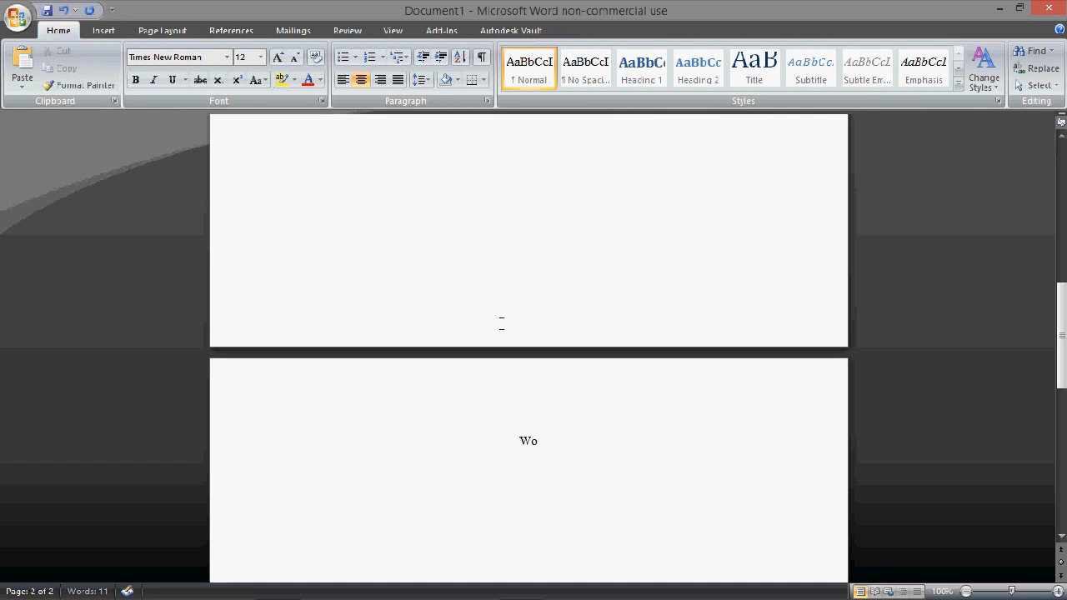
text(rks Cit)
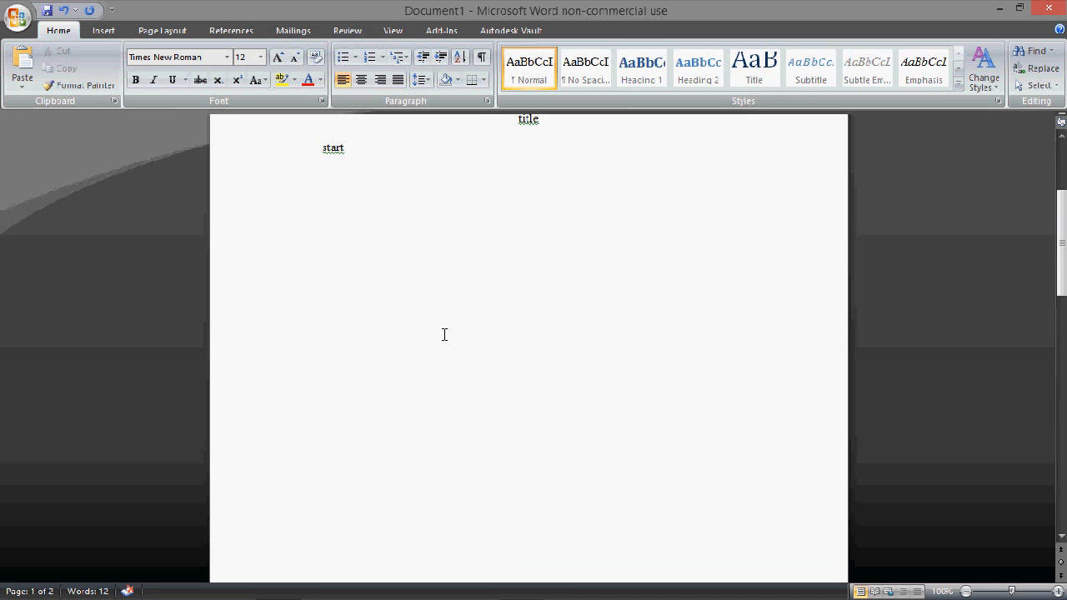
text(hhkjhk)
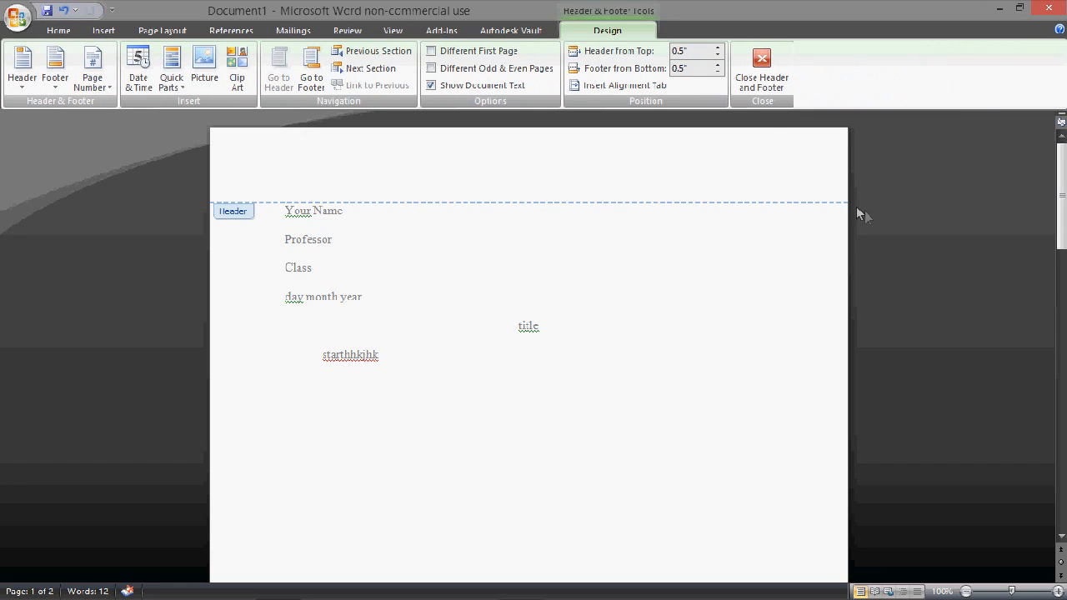
mouse_move(197, 67)
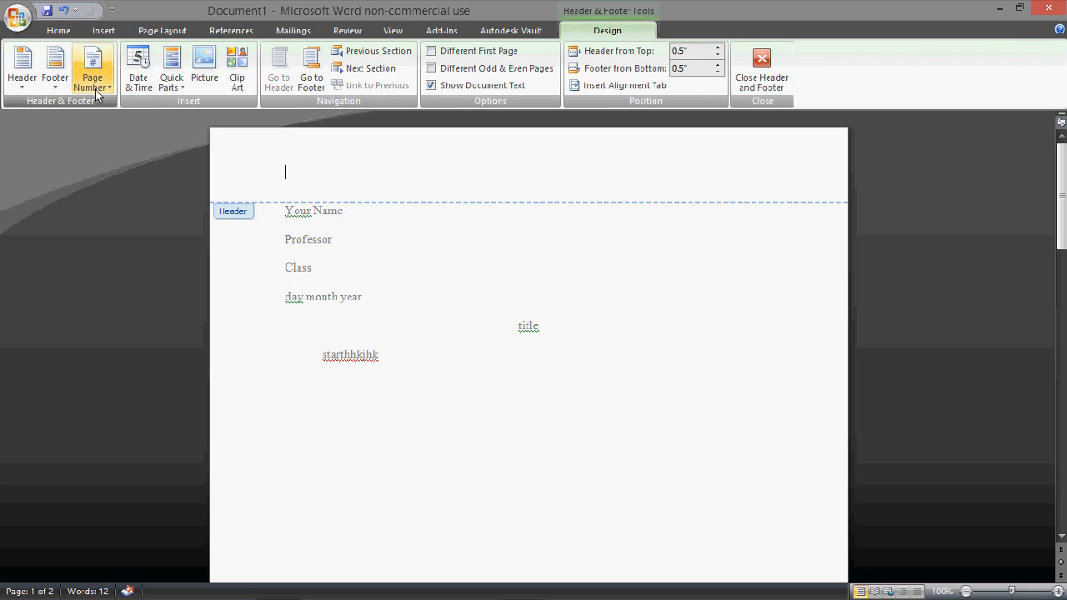
Insert a Plain Number 1 page number at the top of the page
click(92, 69)
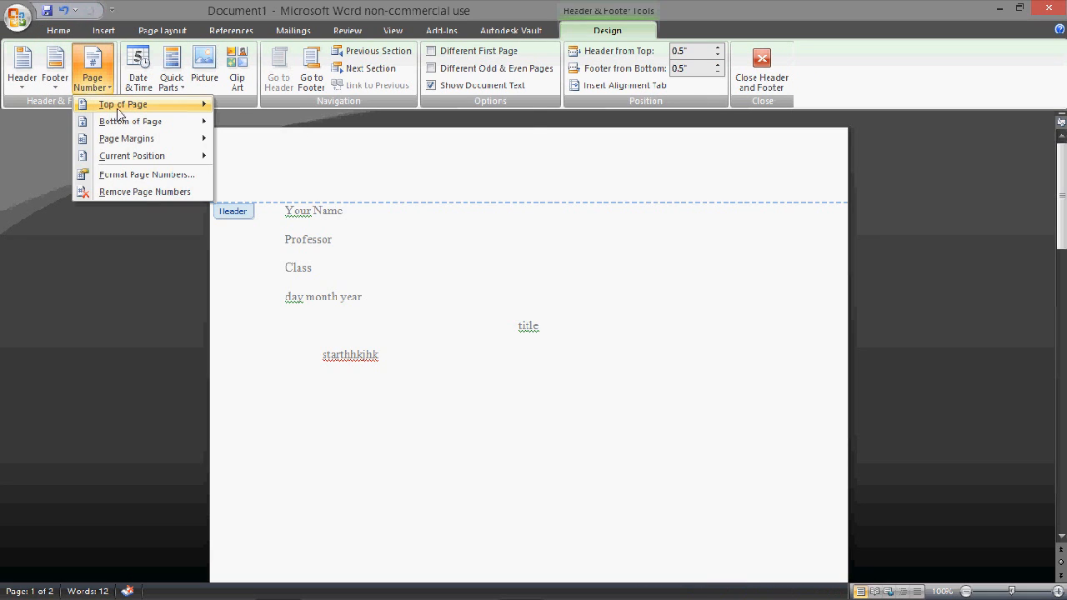
click(123, 104)
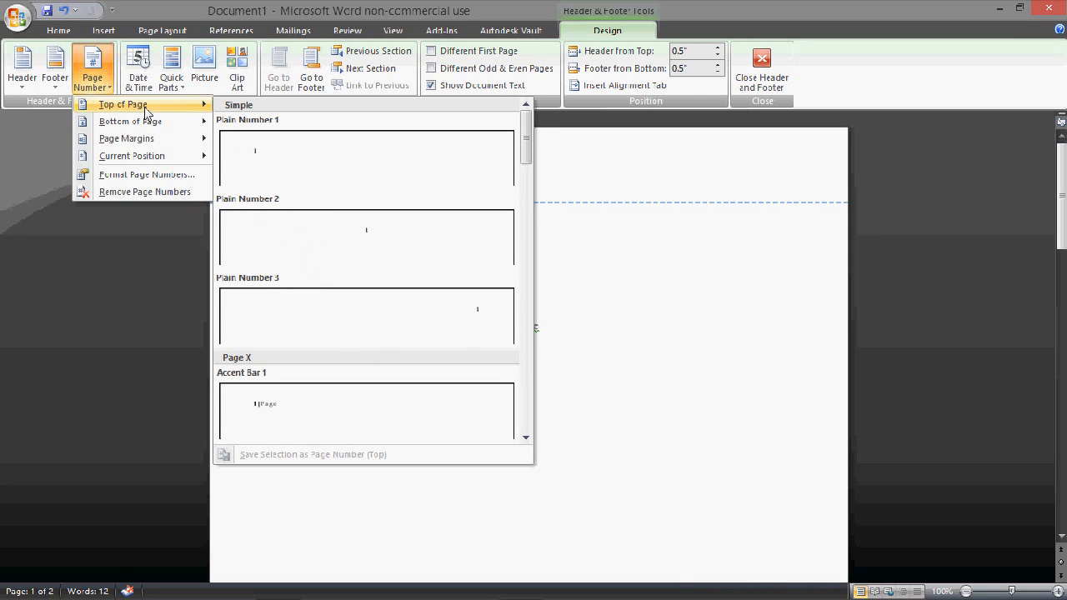
click(254, 150)
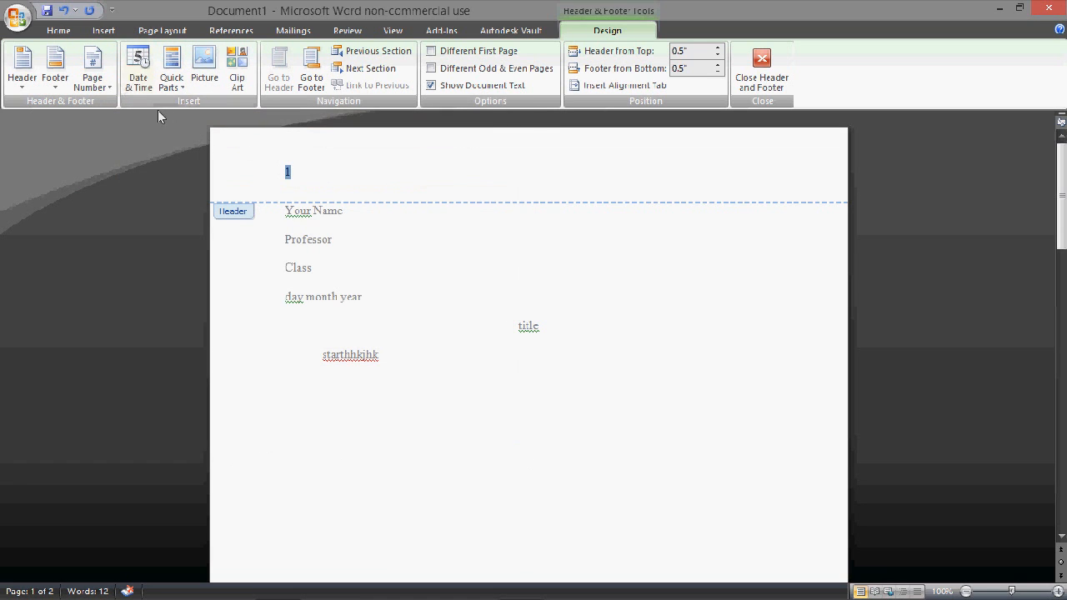
click(66, 29)
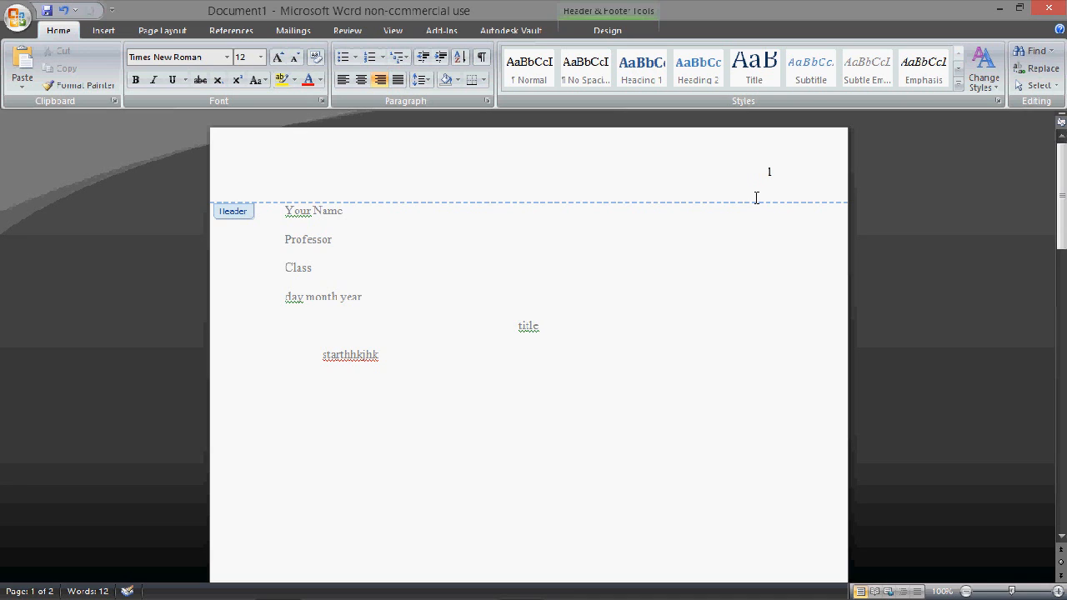
Type 'LastN' before the page number in the header
text(Last)
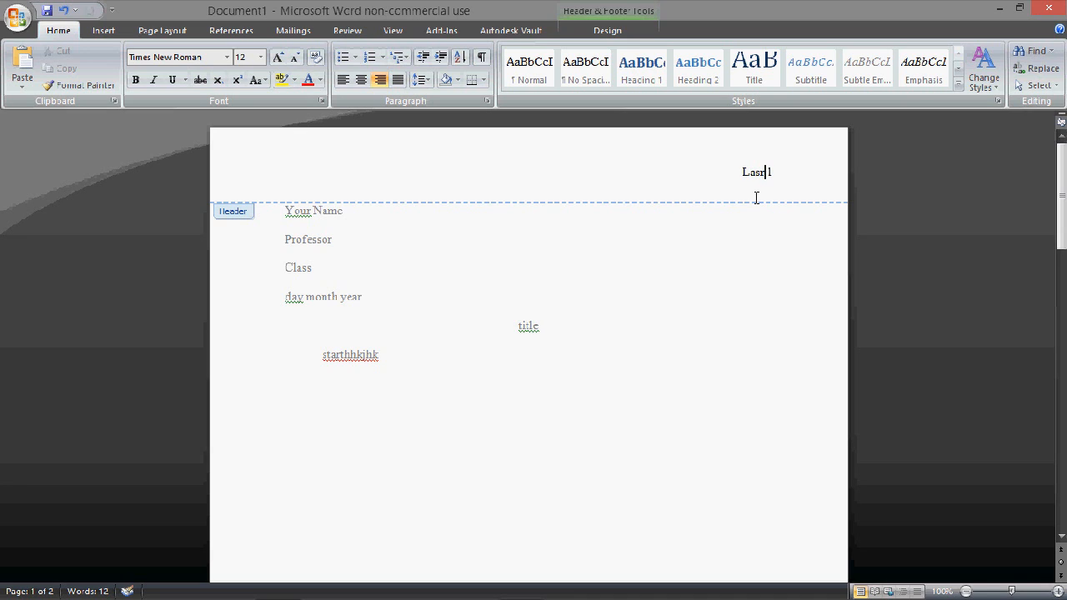
text(N)
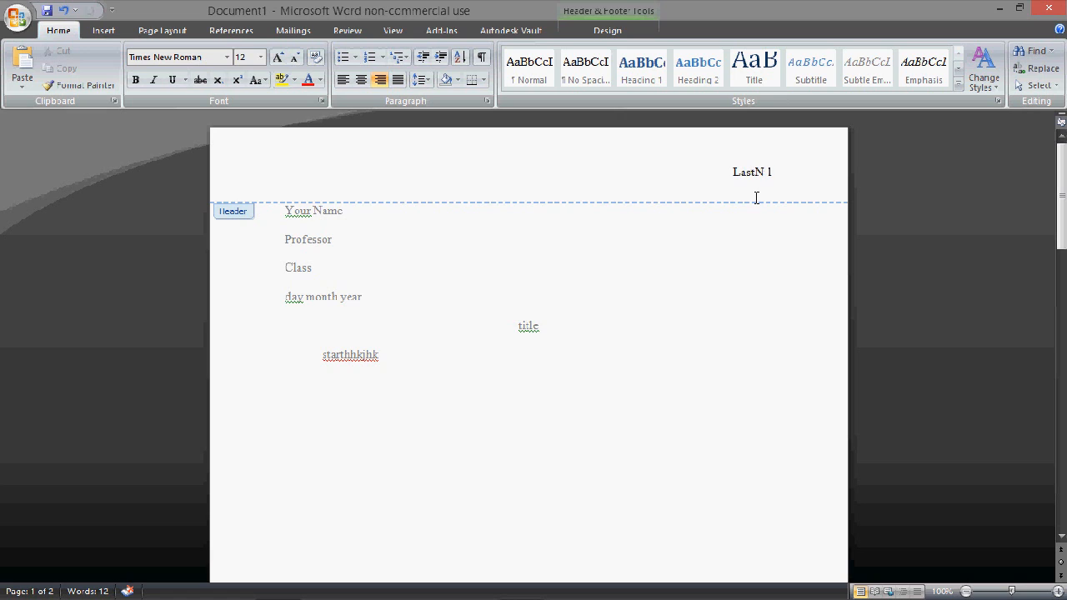
mouse_move(721, 218)
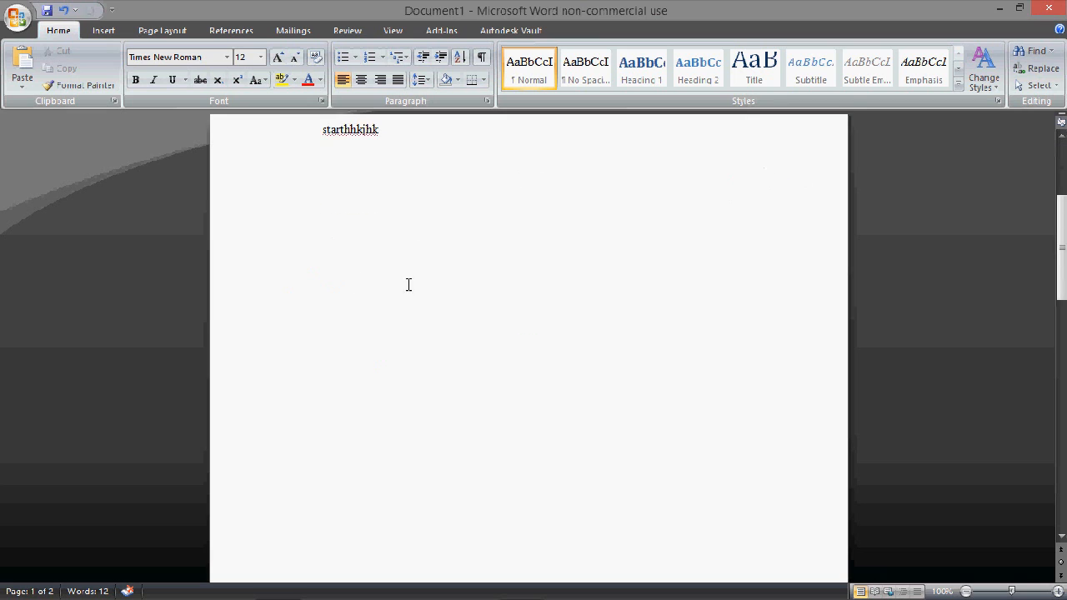
scroll(down, 3)
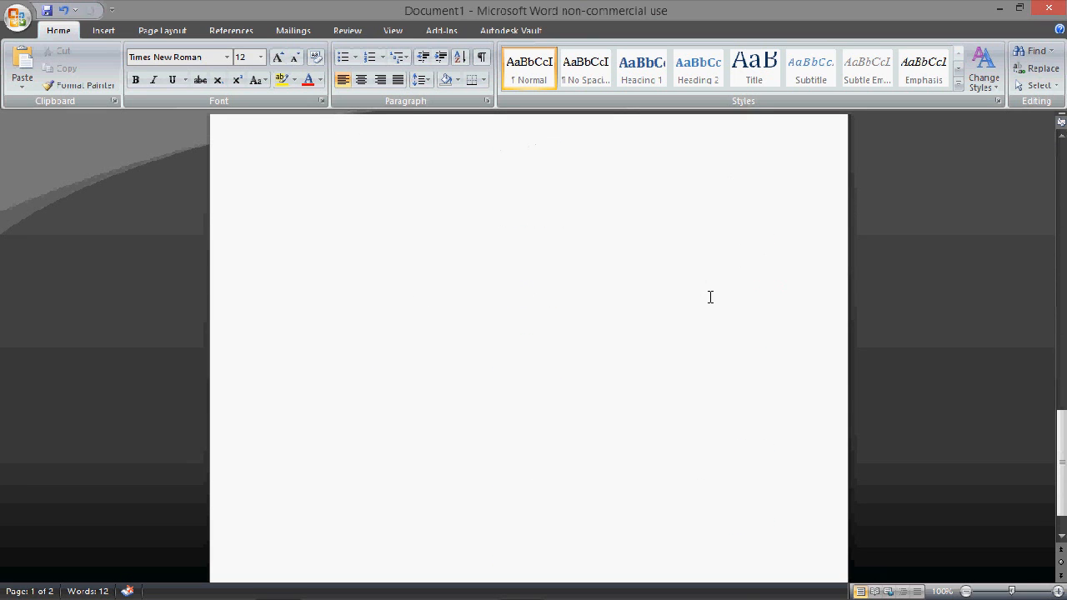
scroll(down, 3)
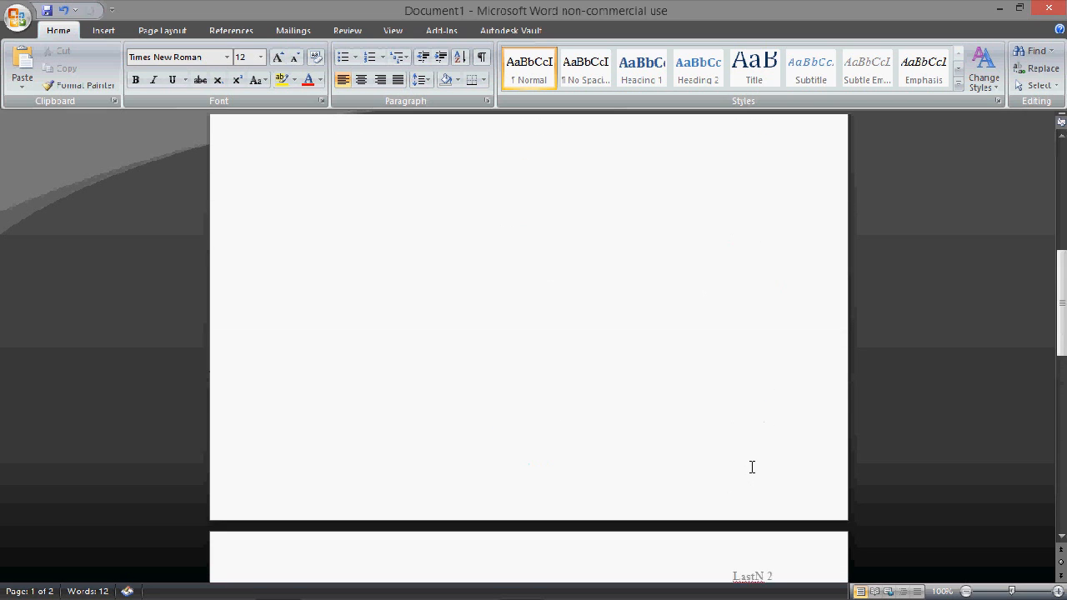